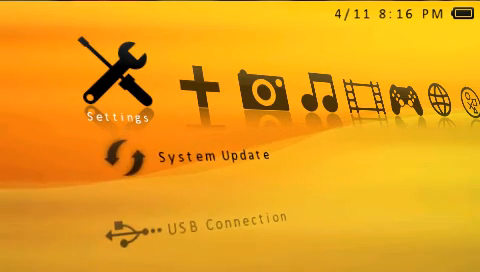
# - Browse down and up through the Settings column entries toward the Photo column's System Storage
pyautogui.scroll(-3)
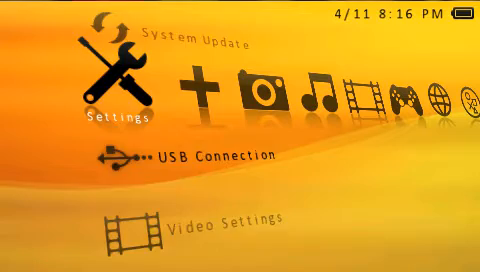
pyautogui.scroll(-3)
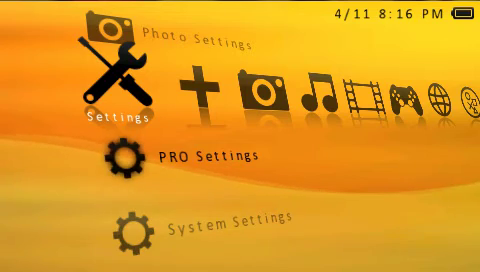
pyautogui.scroll(3)
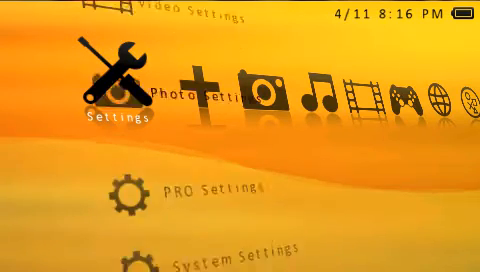
pyautogui.scroll(-3)
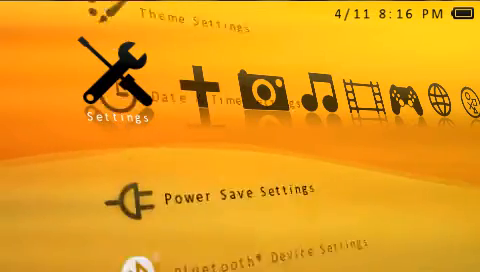
pyautogui.scroll(-3)
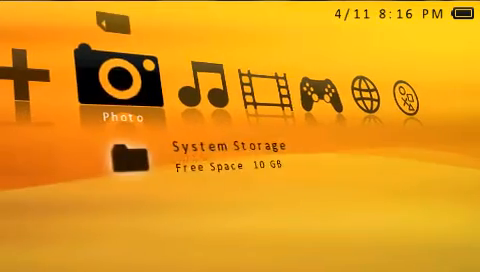
# - Move right across the Music and Video columns to reach the Network column
pyautogui.scroll(-3)
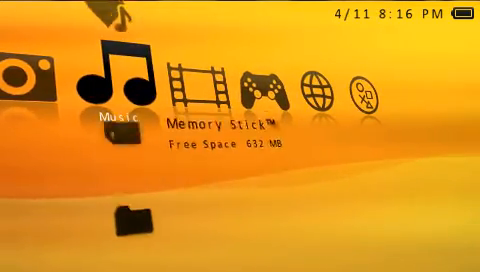
pyautogui.hscroll(3)
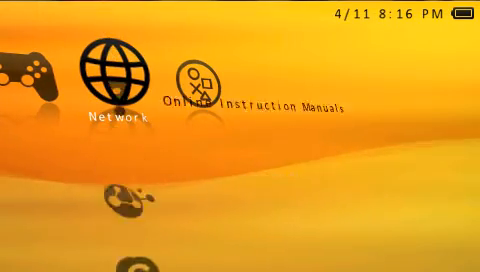
pyautogui.hscroll(3)
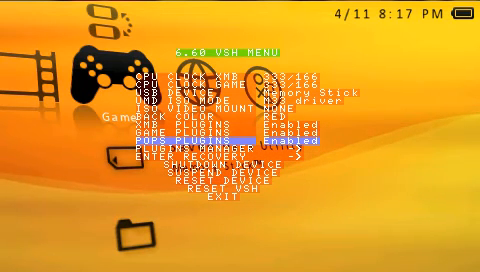
# - Show the VSH menu's plugin manager list with each plugin's enabled state
pyautogui.press('down')
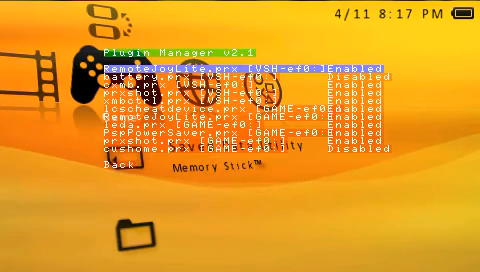
# - Exit the plugin list back to the PRO VSH menu over the Game column
pyautogui.scroll(-3)
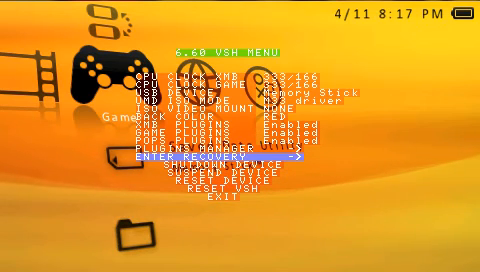
# - Dismiss the VSH menu and return left to the Settings column with System Settings highlighted
pyautogui.press('up')
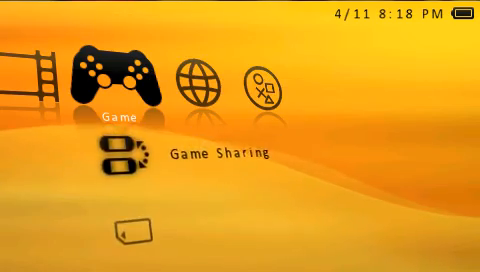
pyautogui.hscroll(-3)
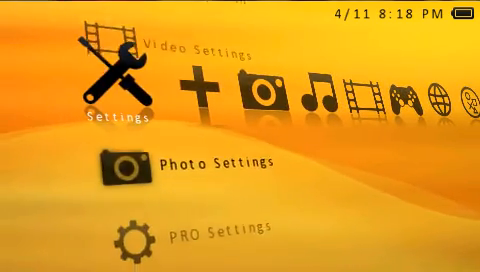
pyautogui.scroll(-3)
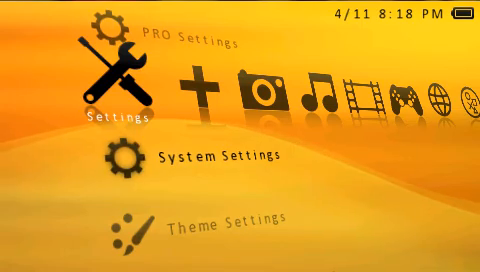